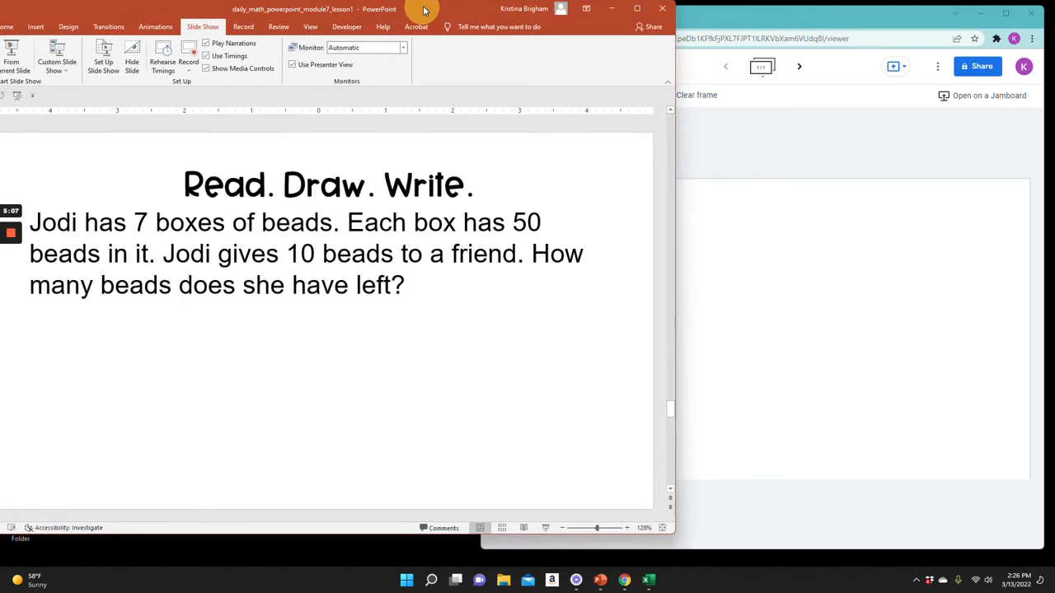
mouse_move(790, 22)
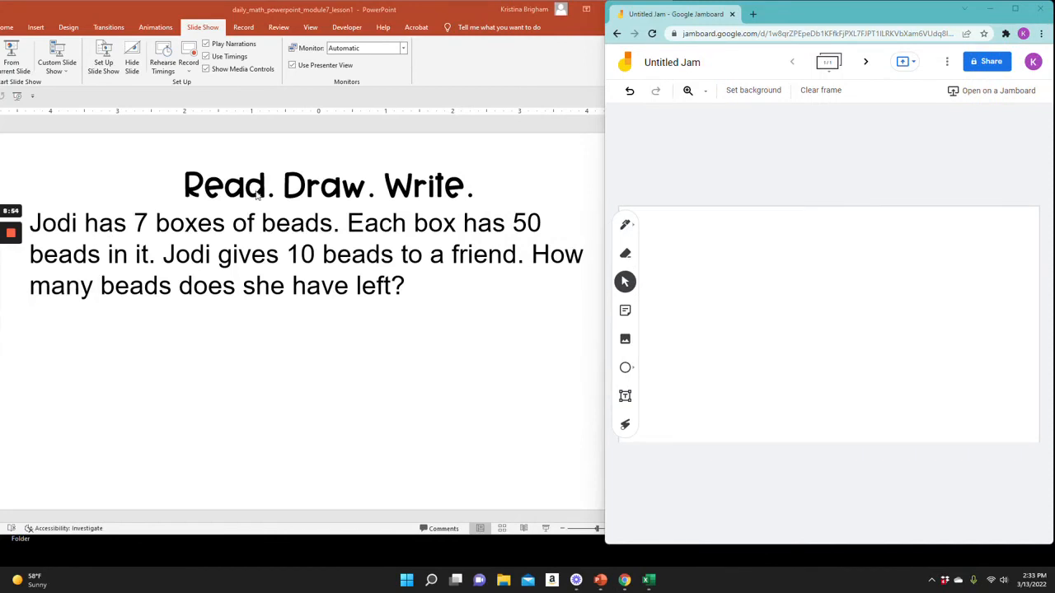
mouse_move(625, 224)
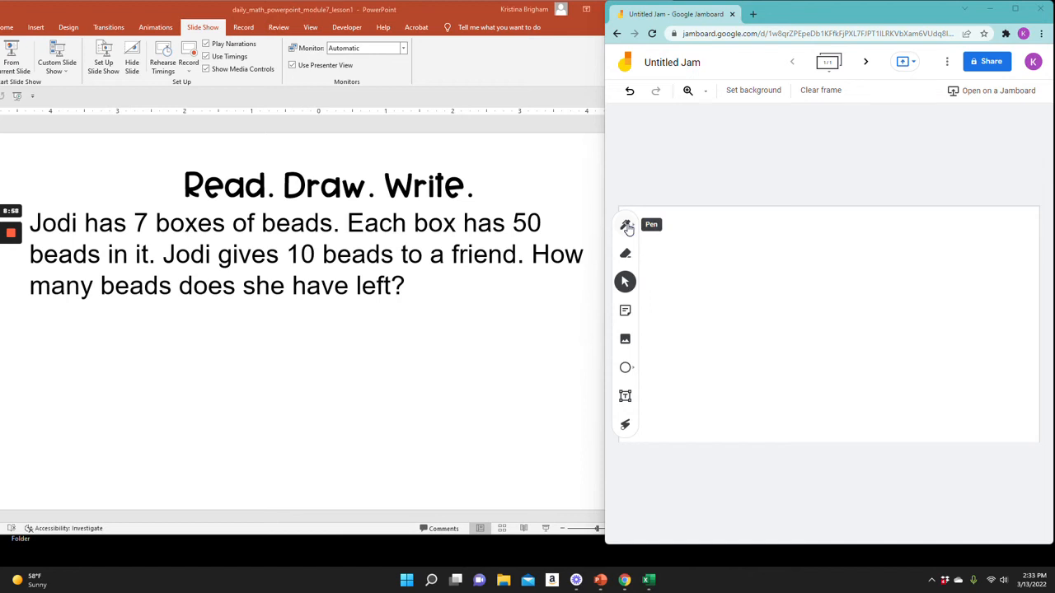
mouse_move(636, 246)
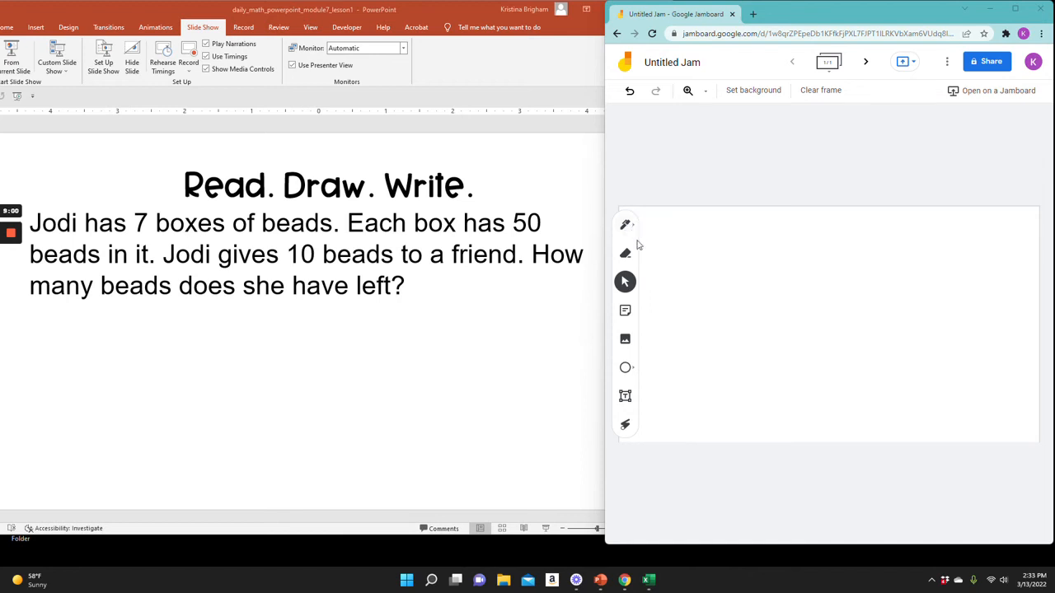
mouse_move(624, 224)
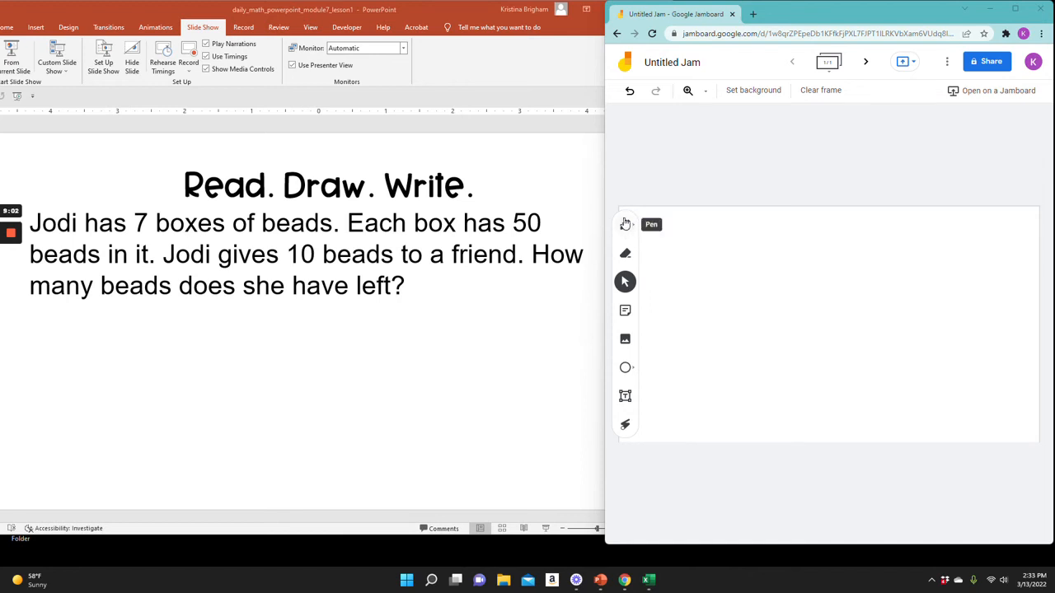
Step: Freehand a long red rectangle with vertical dividers splitting it into seven boxes
left_click(624, 224)
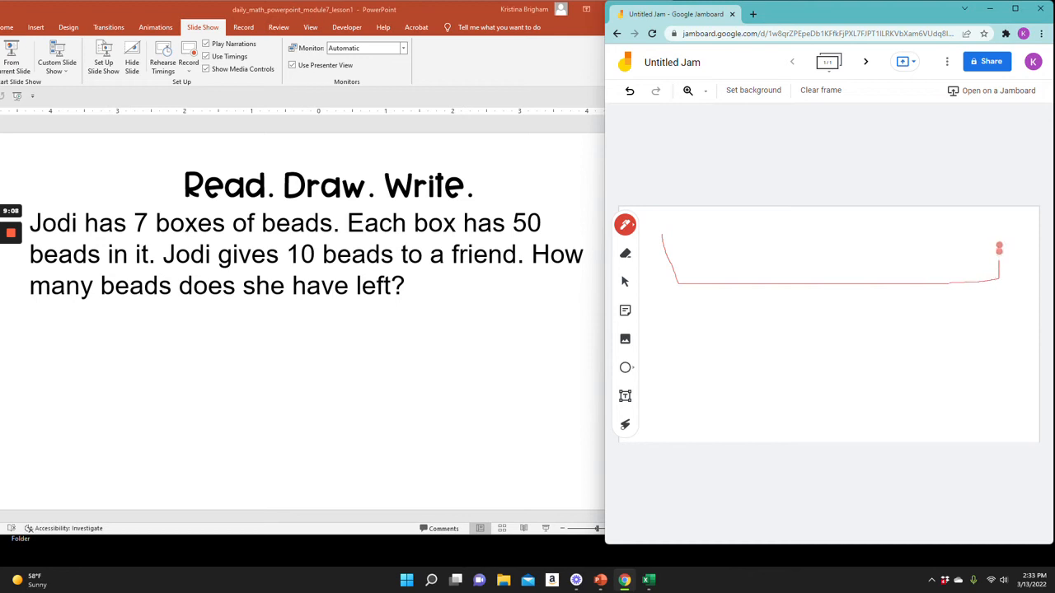
left_click_drag(999, 239, 659, 239)
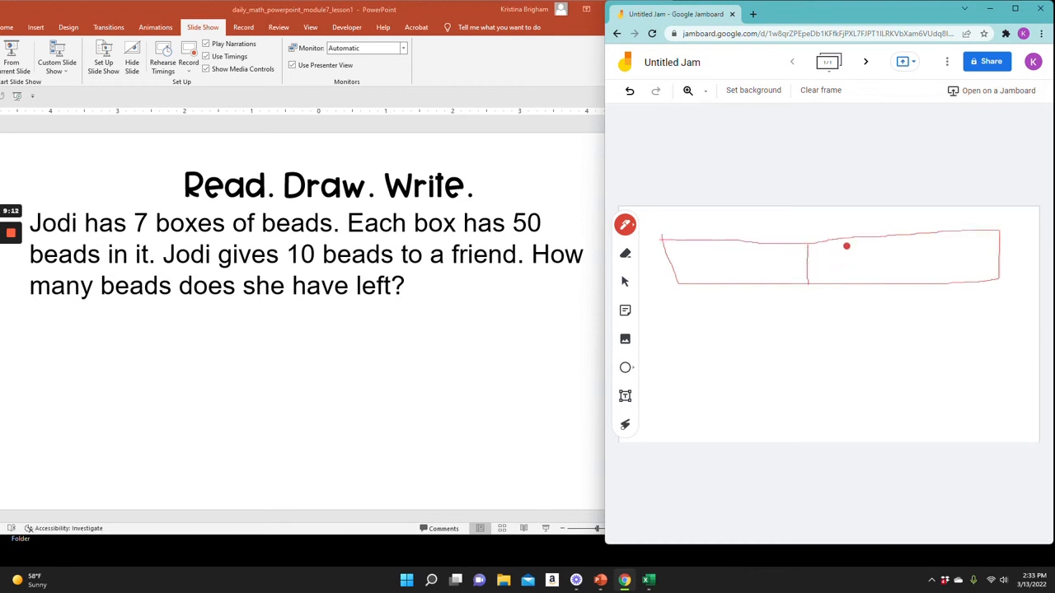
left_click_drag(846, 246, 859, 287)
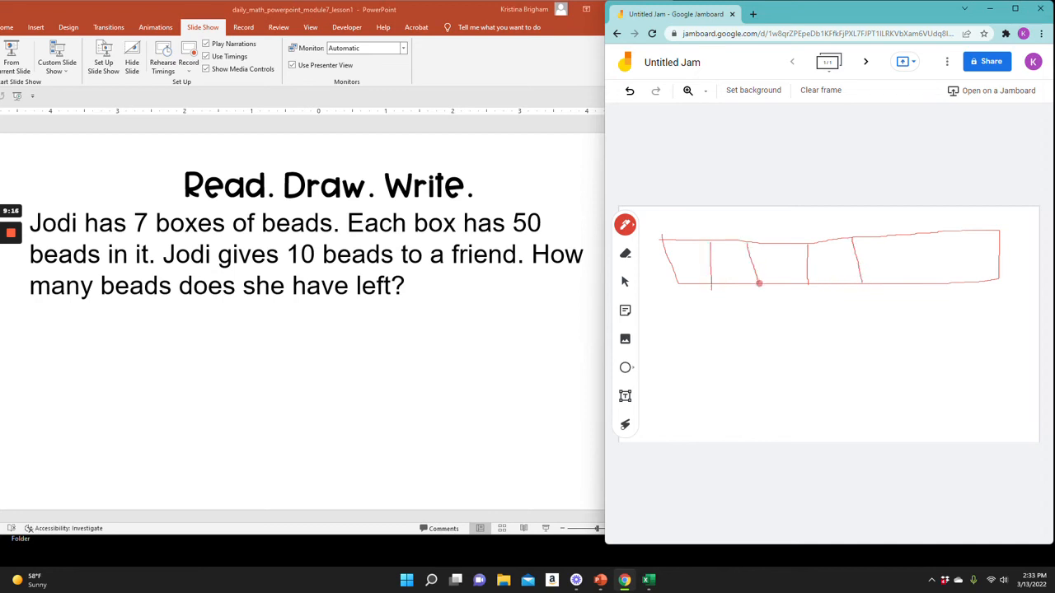
left_click_drag(896, 239, 921, 278)
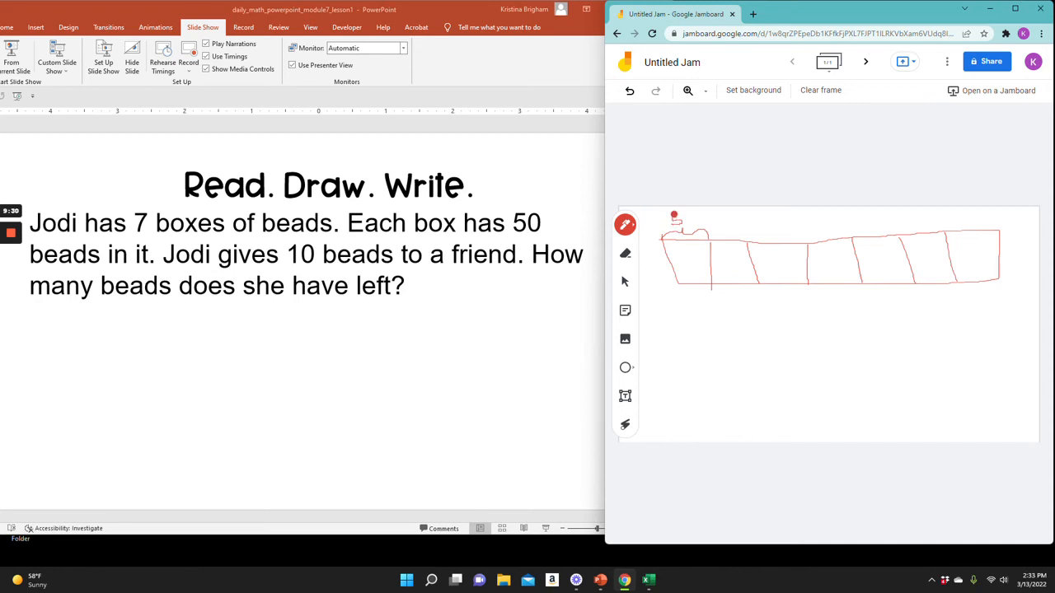
Step: Write 50 over the first box and draw a curly brace under the bar marked A
left_click_drag(674, 216, 692, 229)
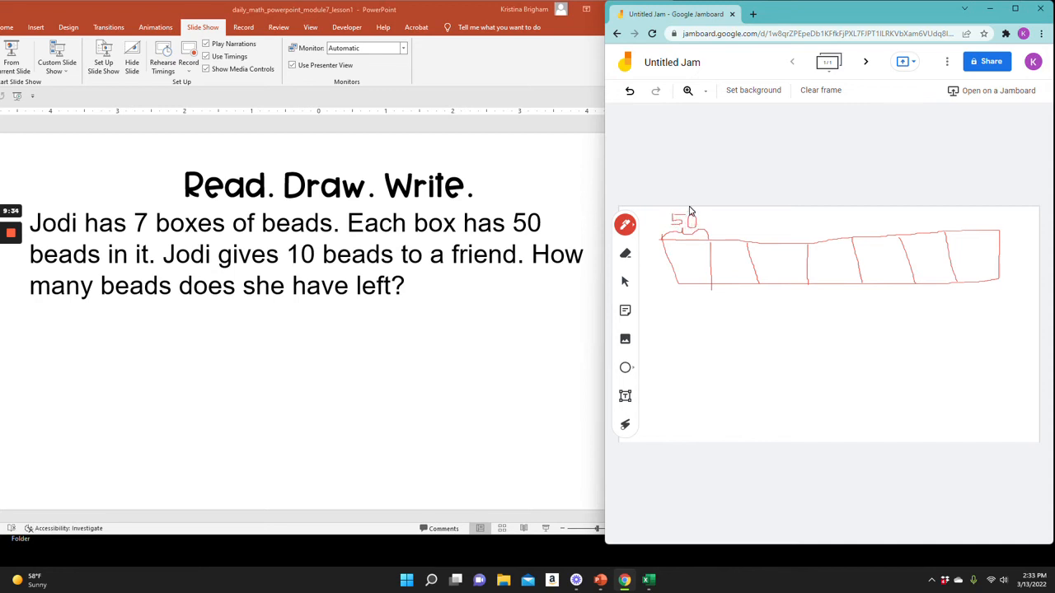
left_click_drag(684, 285, 753, 303)
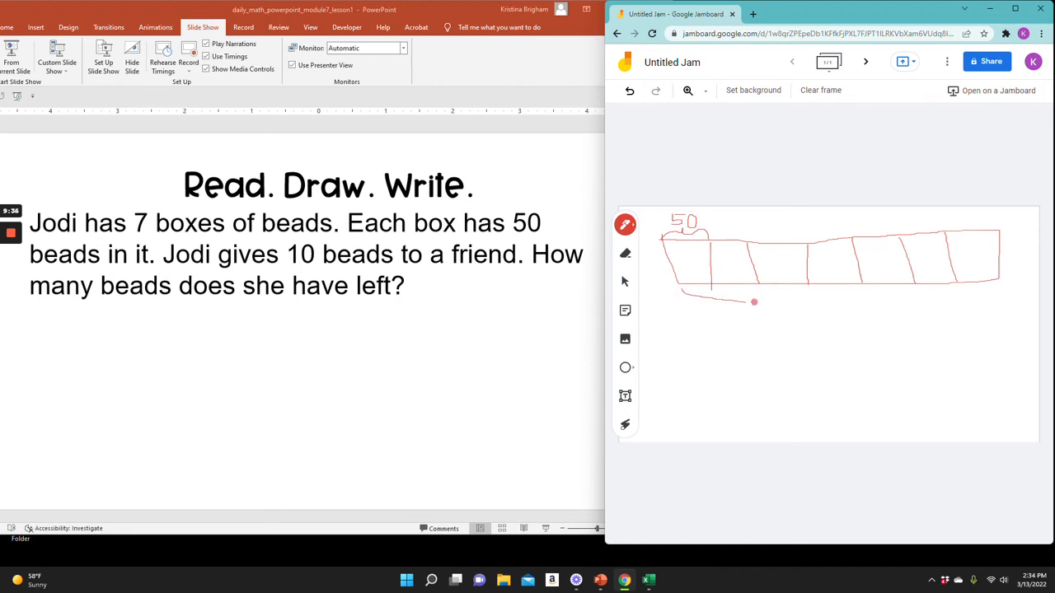
left_click_drag(754, 301, 857, 290)
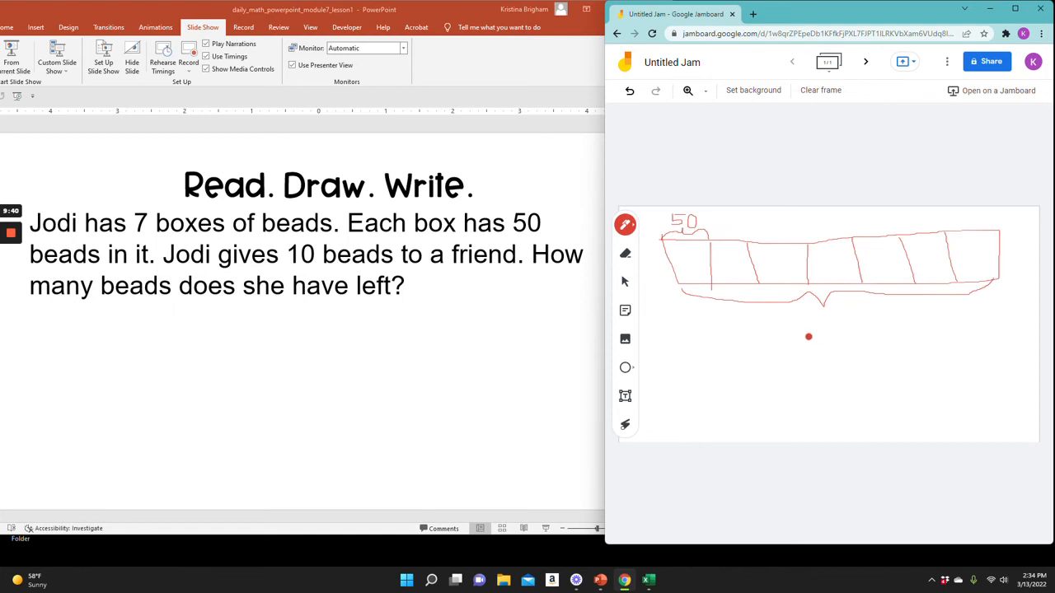
left_click_drag(808, 336, 828, 313)
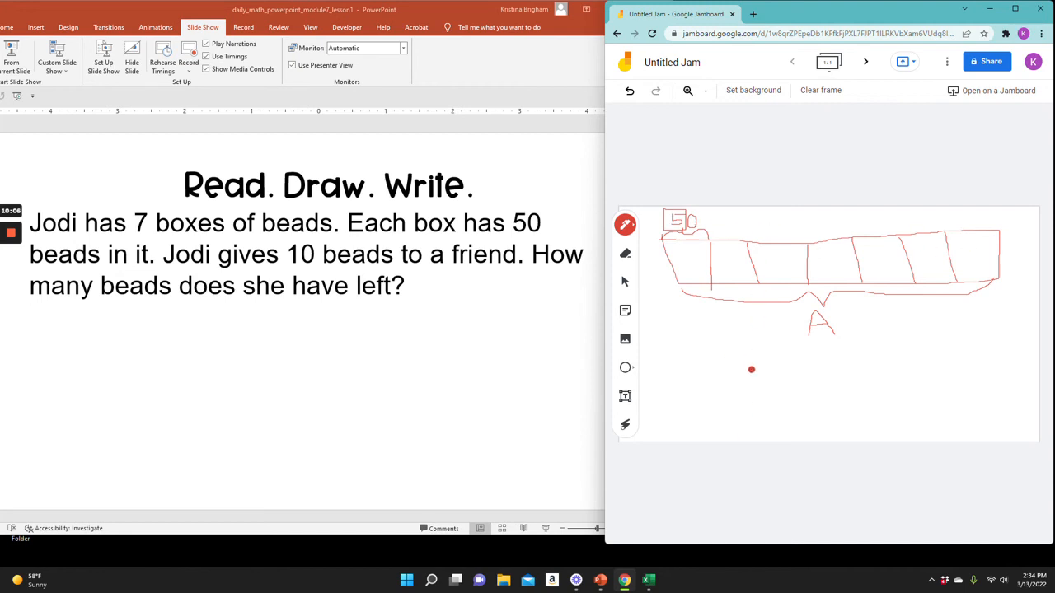
Step: Handwrite the equation A = 350 in red beneath the brace
left_click_drag(751, 369, 777, 352)
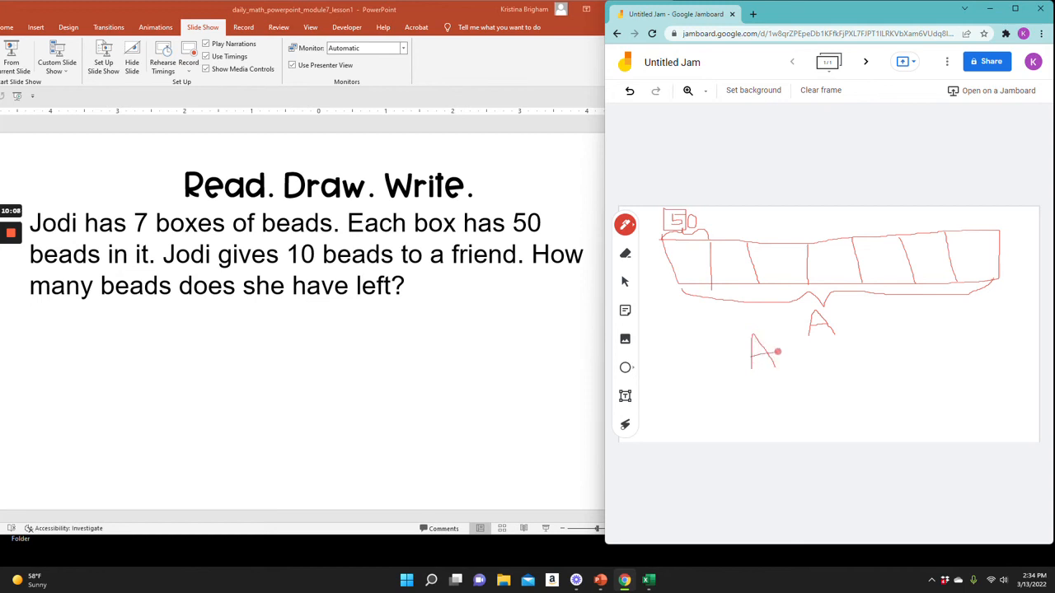
left_click_drag(779, 352, 810, 345)
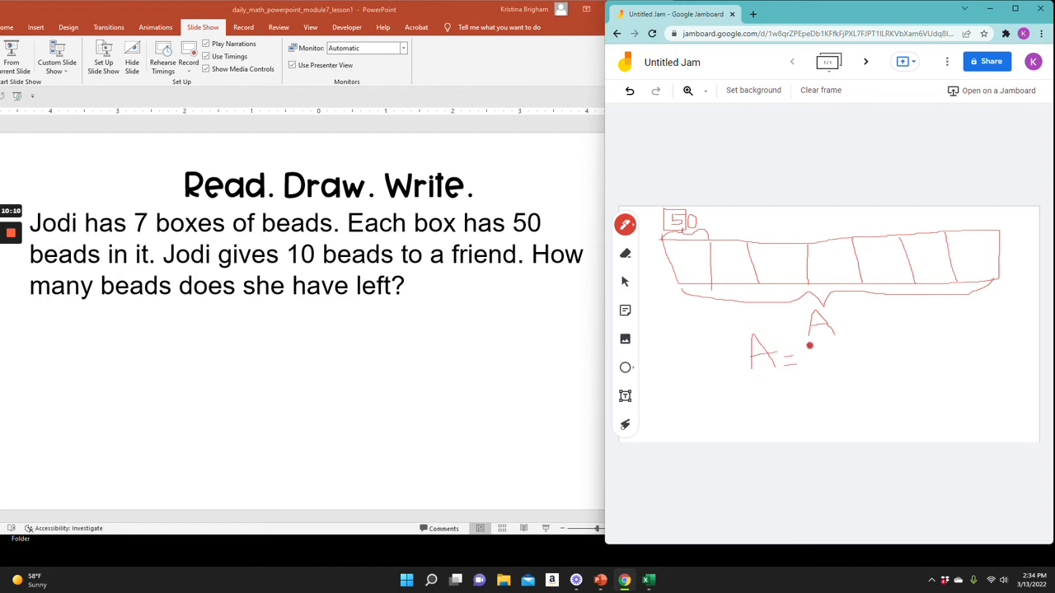
left_click_drag(791, 354, 812, 342)
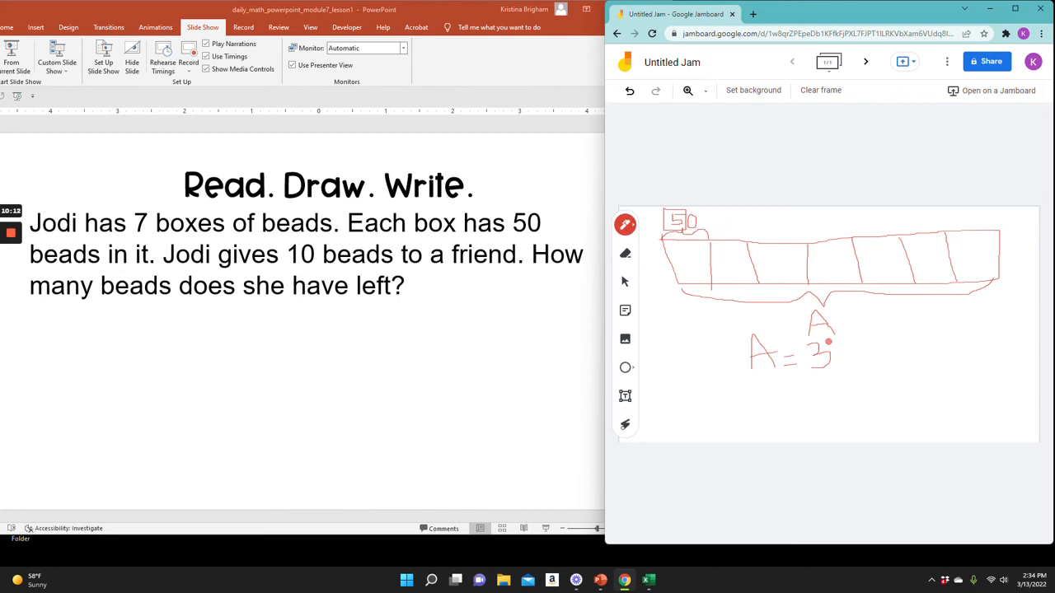
left_click_drag(828, 341, 841, 358)
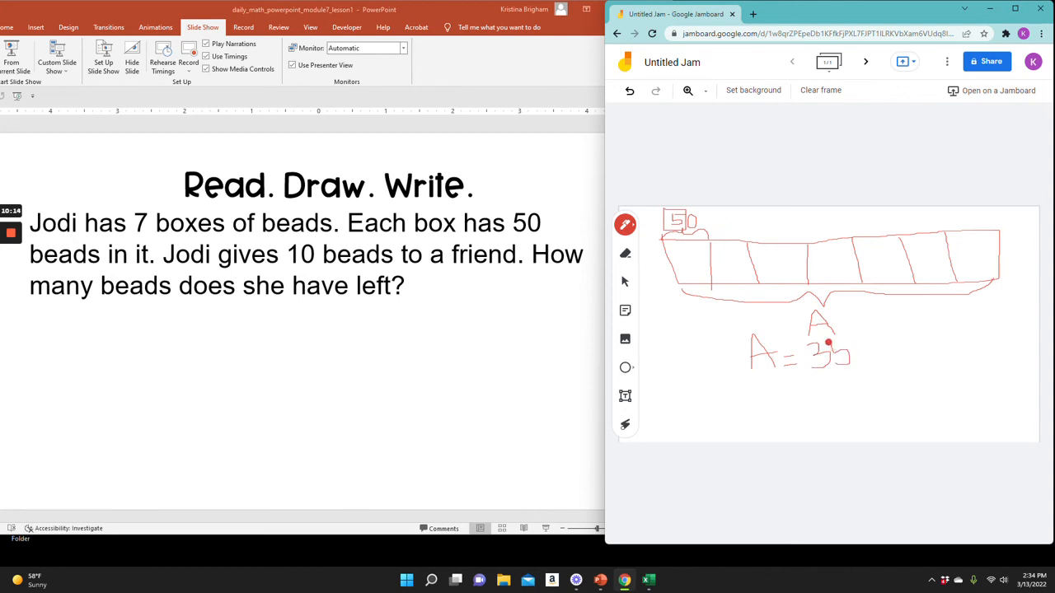
left_click_drag(857, 341, 861, 363)
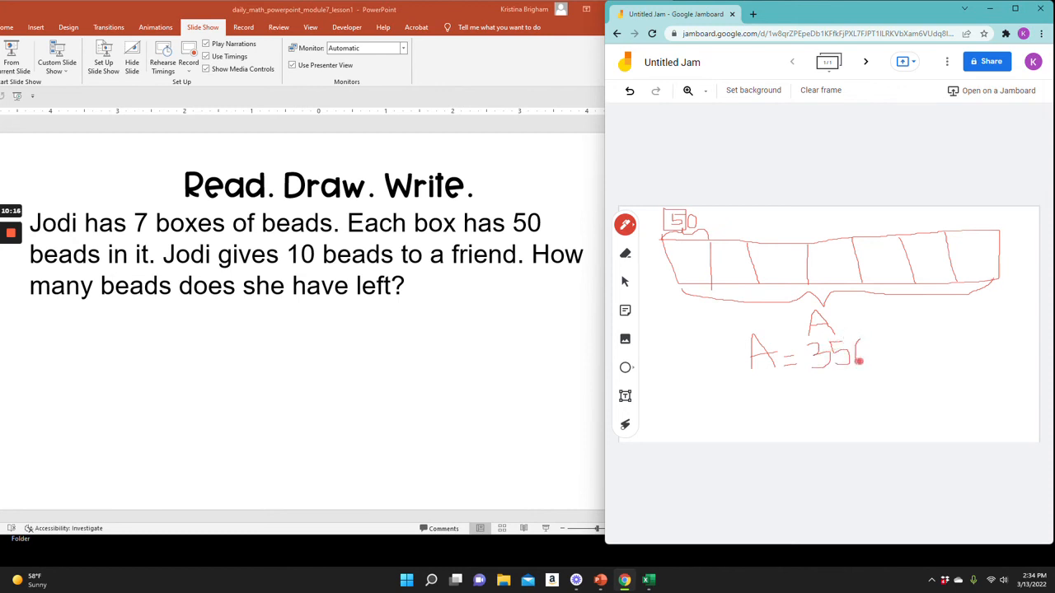
left_click_drag(857, 347, 863, 361)
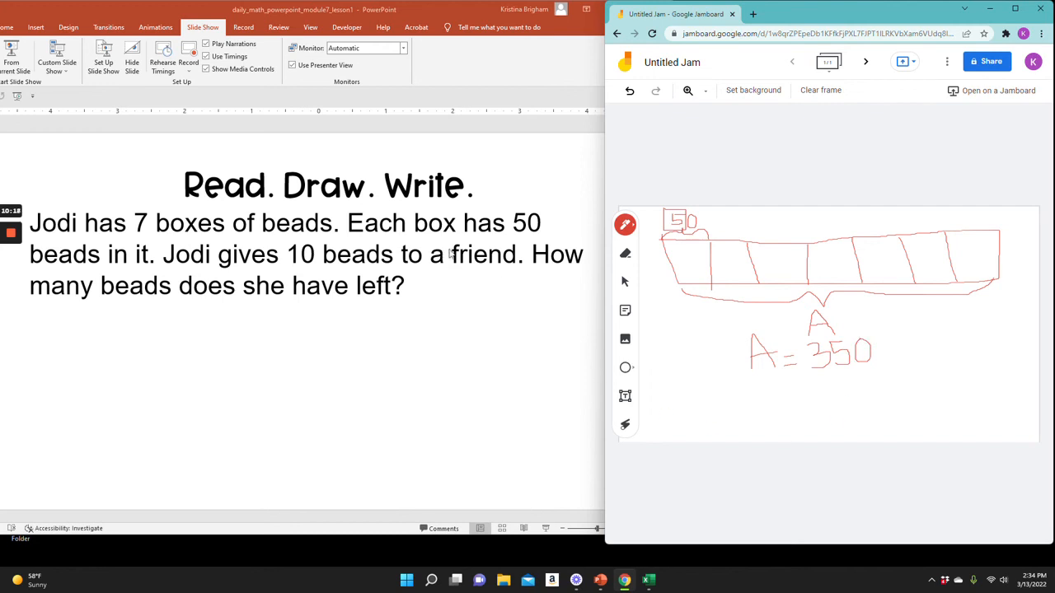
Step: Handwrite L = 350 − 10 = 340 on the line below A = 350
left_click(761, 374)
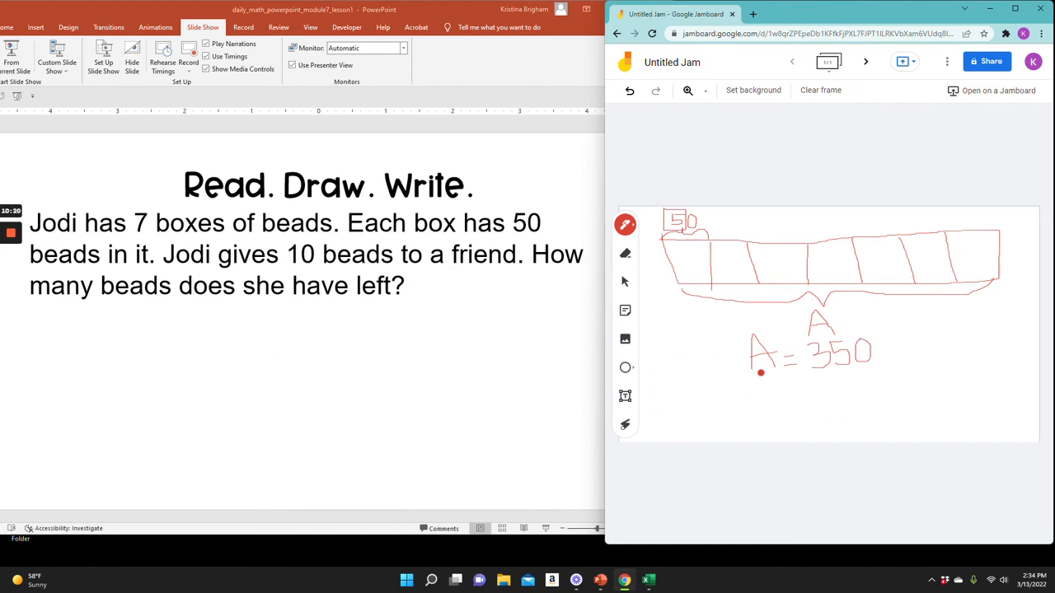
left_click_drag(761, 372, 769, 402)
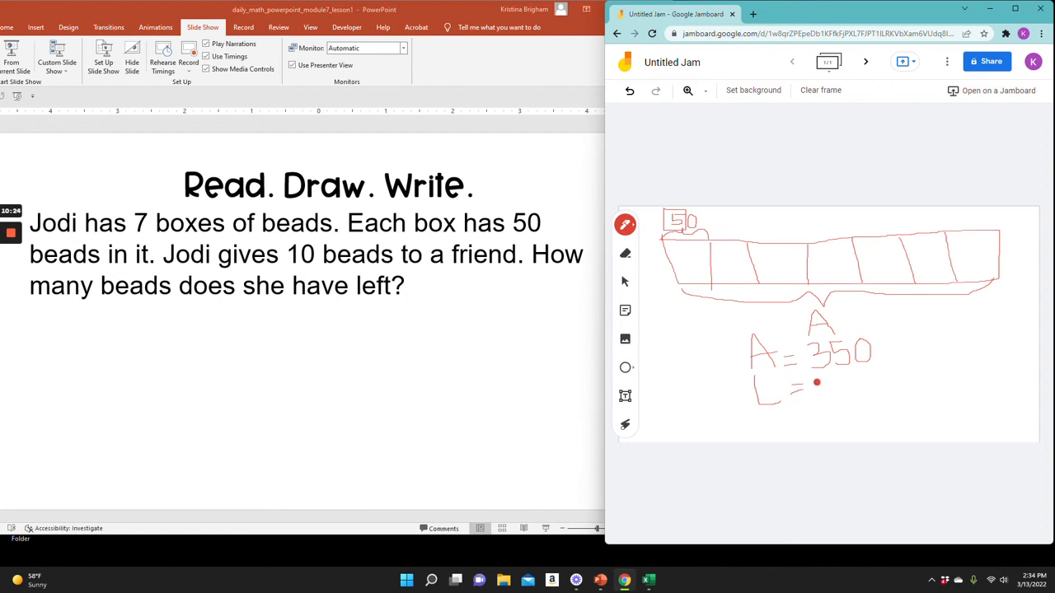
left_click_drag(816, 382, 844, 387)
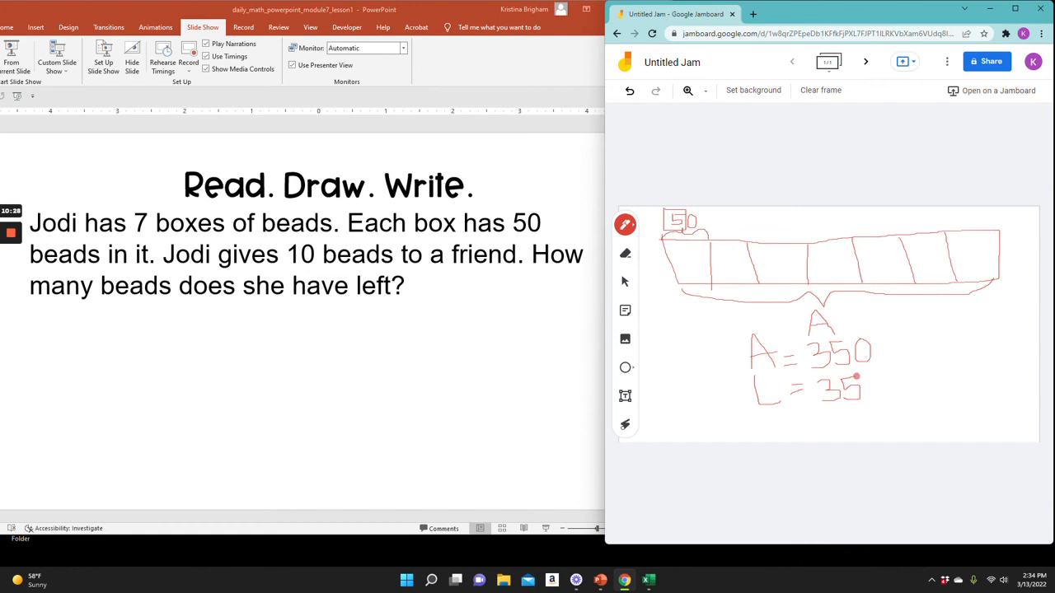
left_click_drag(857, 383, 894, 385)
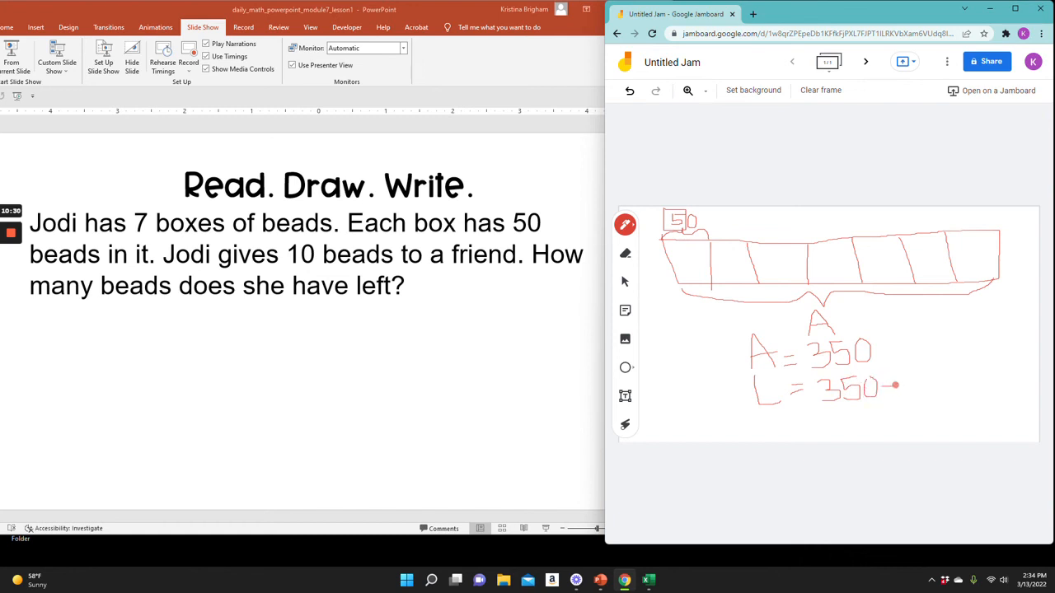
left_click_drag(894, 386, 923, 391)
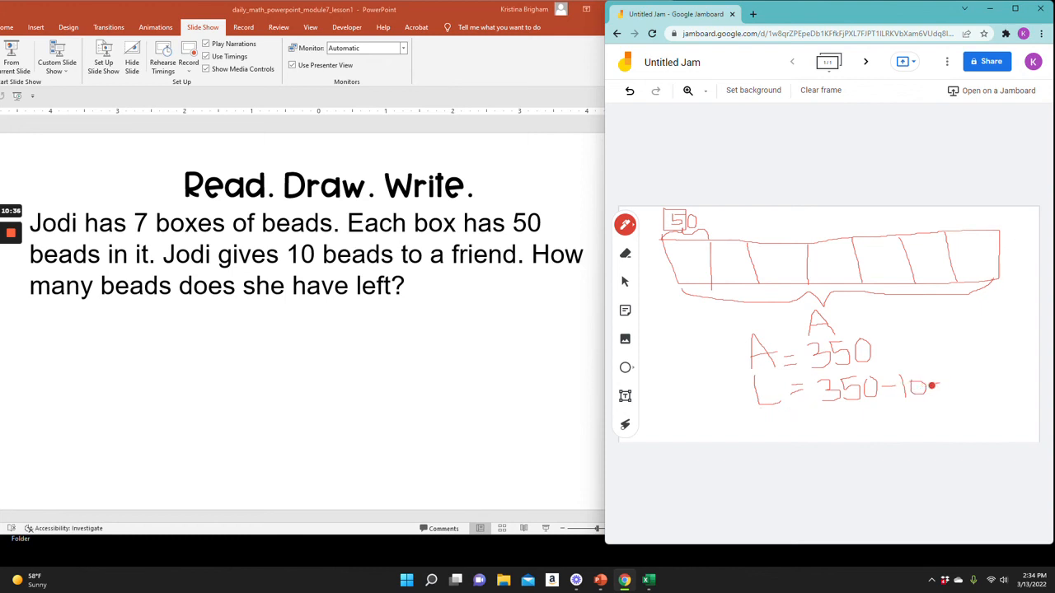
left_click_drag(936, 385, 964, 388)
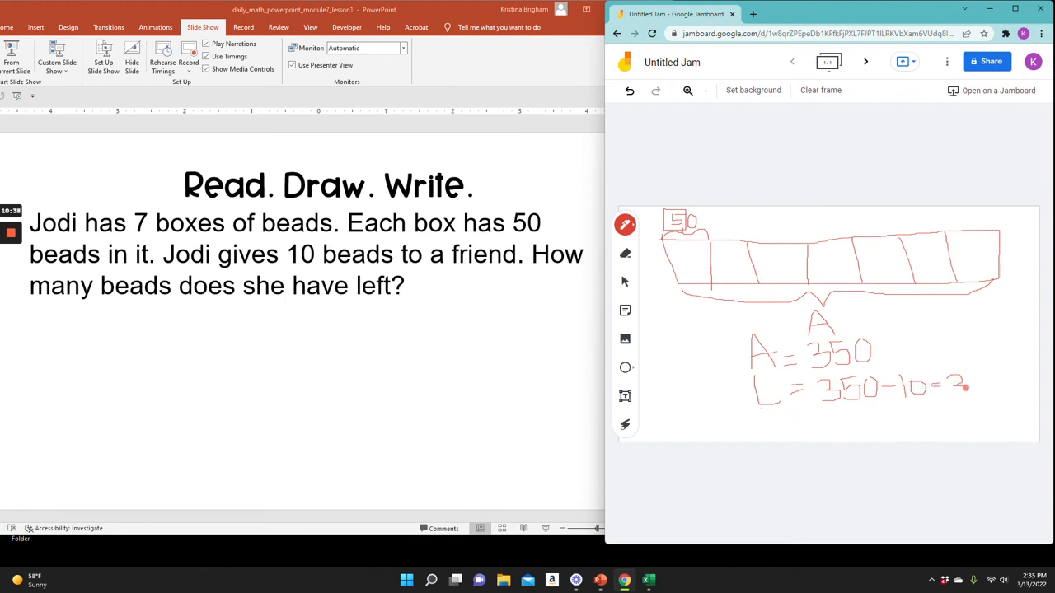
left_click_drag(970, 371, 979, 394)
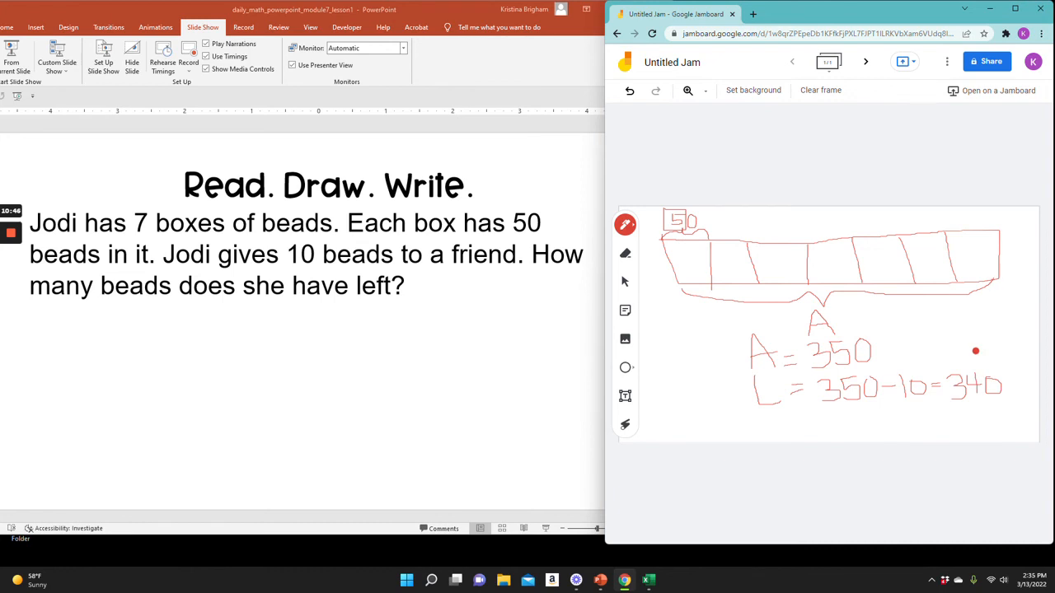
mouse_move(625, 397)
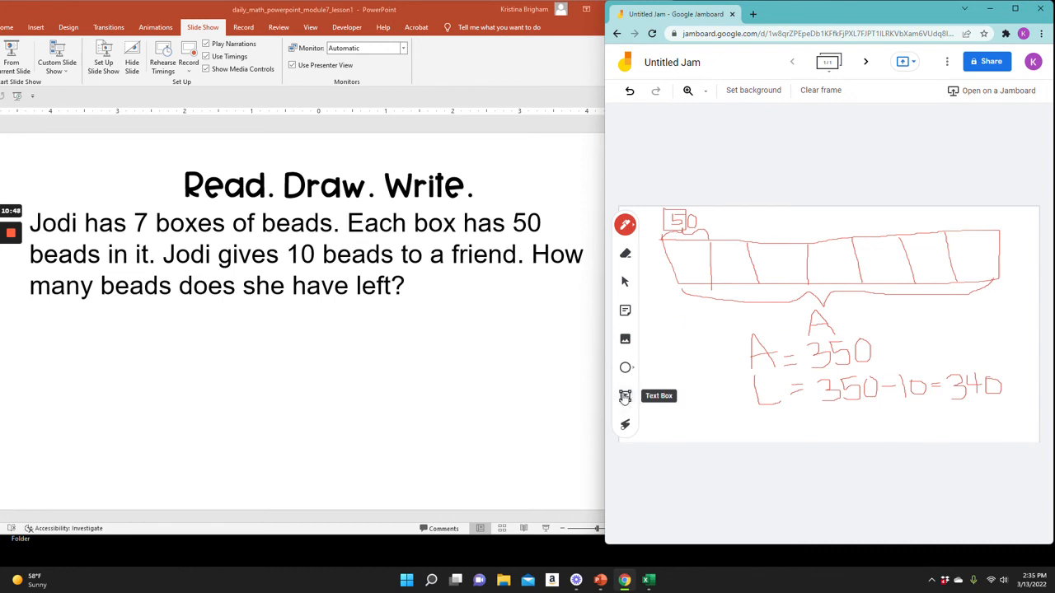
Step: Type the answer sentence in a text box: Jodi has 340 beads left, since 350 minus 10 is 340
left_click(624, 397)
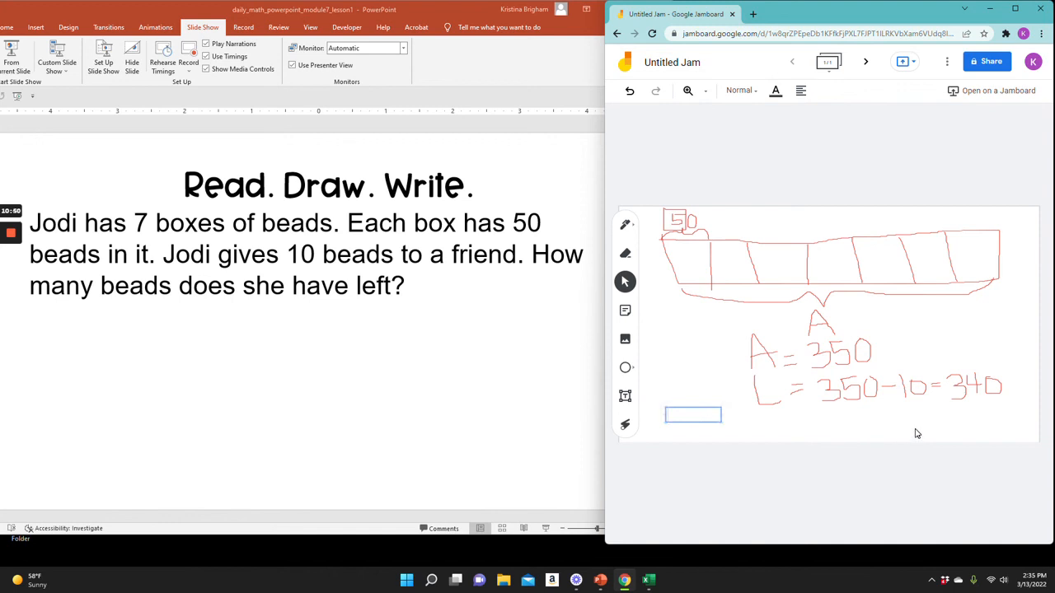
type("Jodi has 340 beads left.")
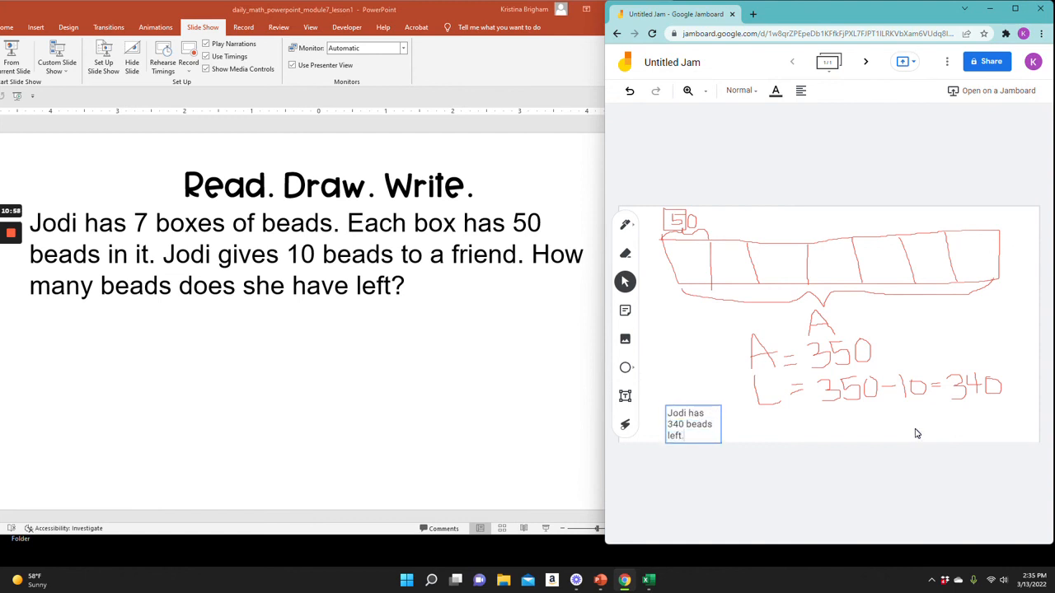
left_click(692, 424)
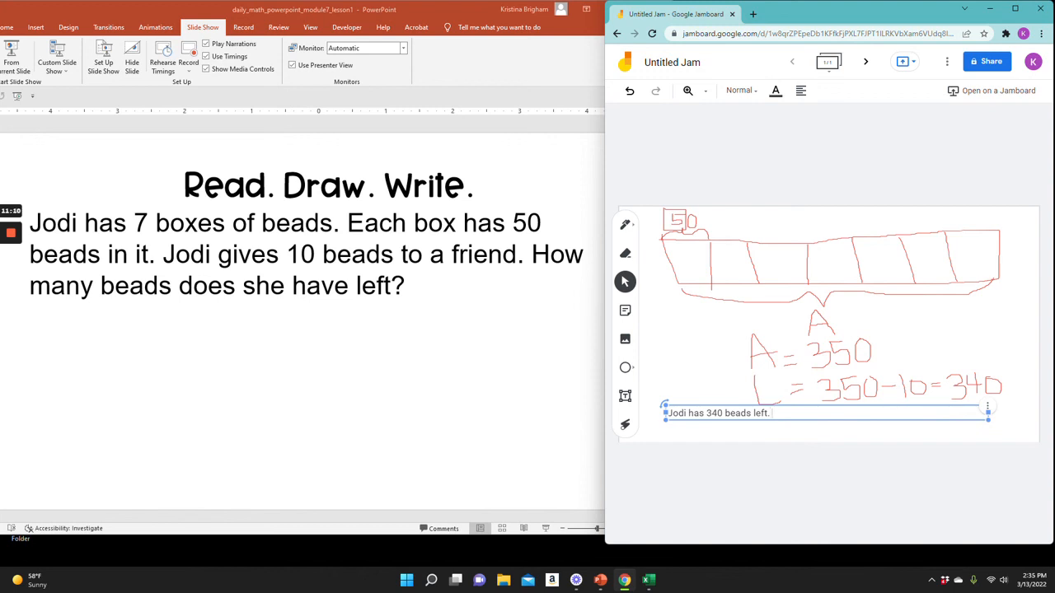
type("She started with 350 beads and gave away 10")
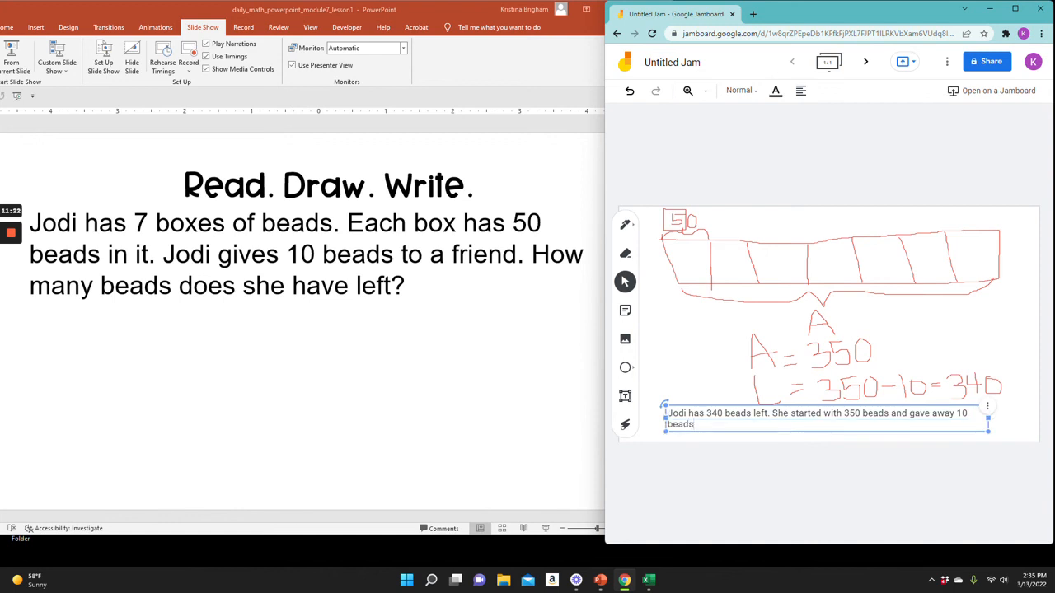
type("I know that")
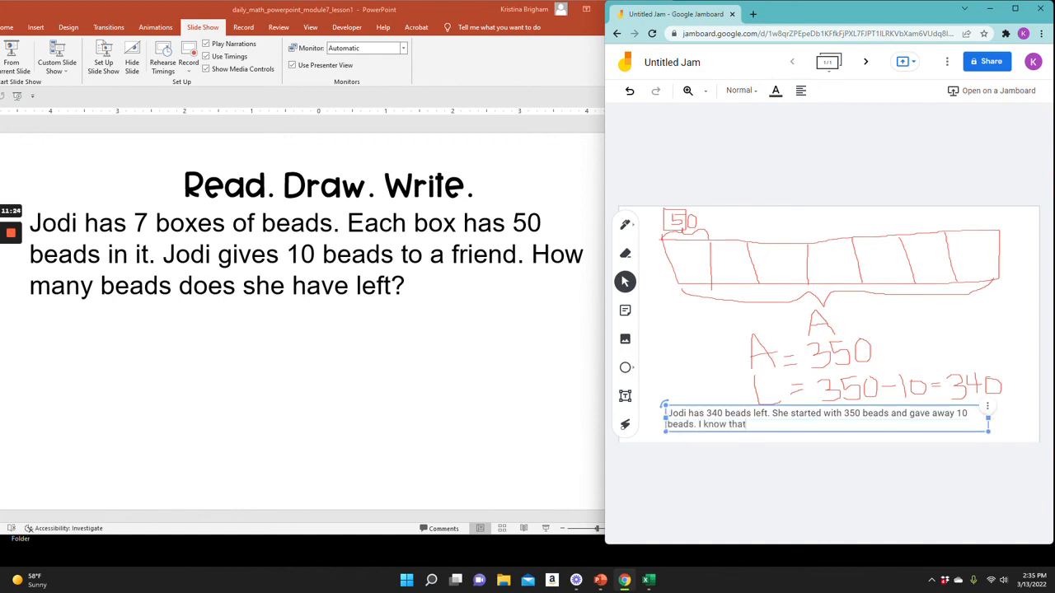
type("350")
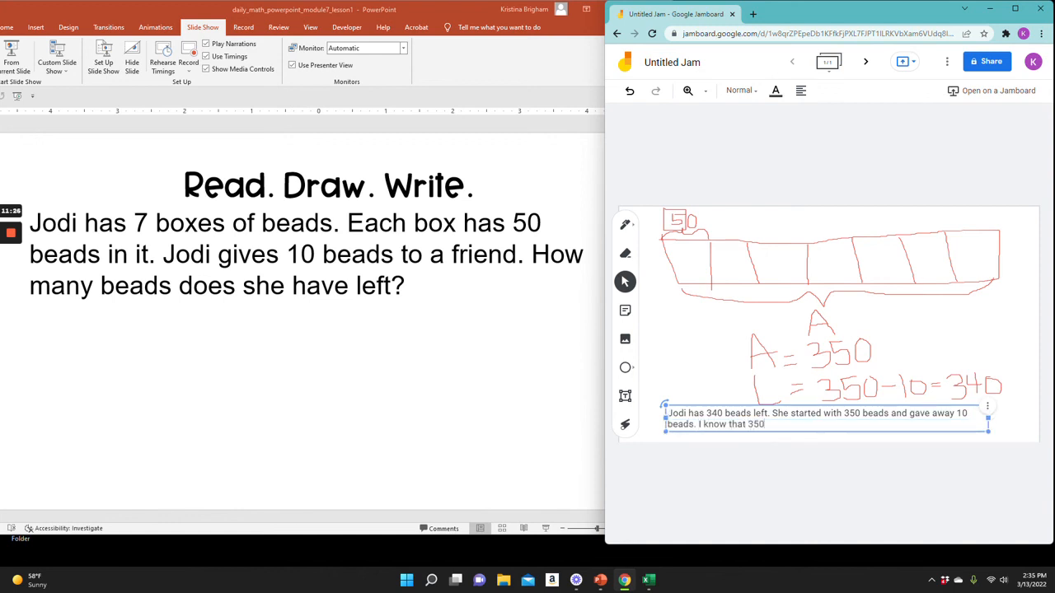
type("minus 10 is")
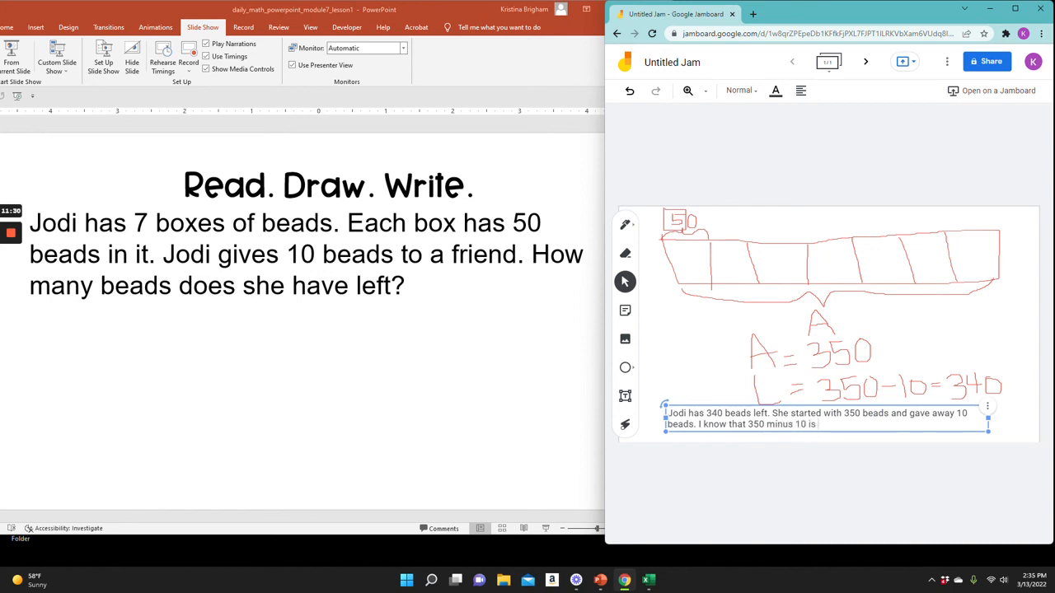
type("340.")
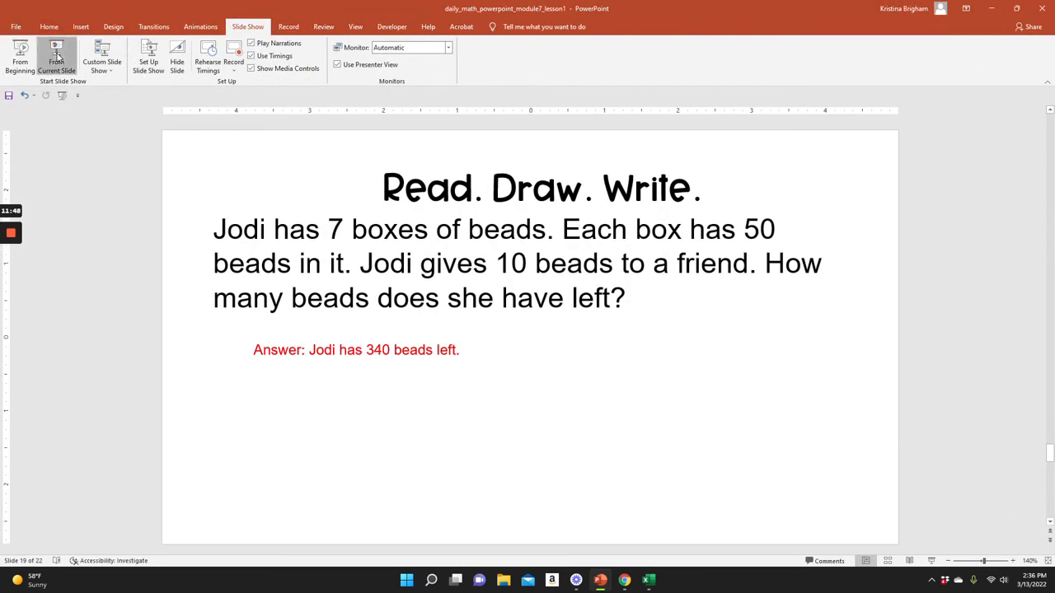
Step: Present the answer slide full screen from the current slide
left_click(56, 61)
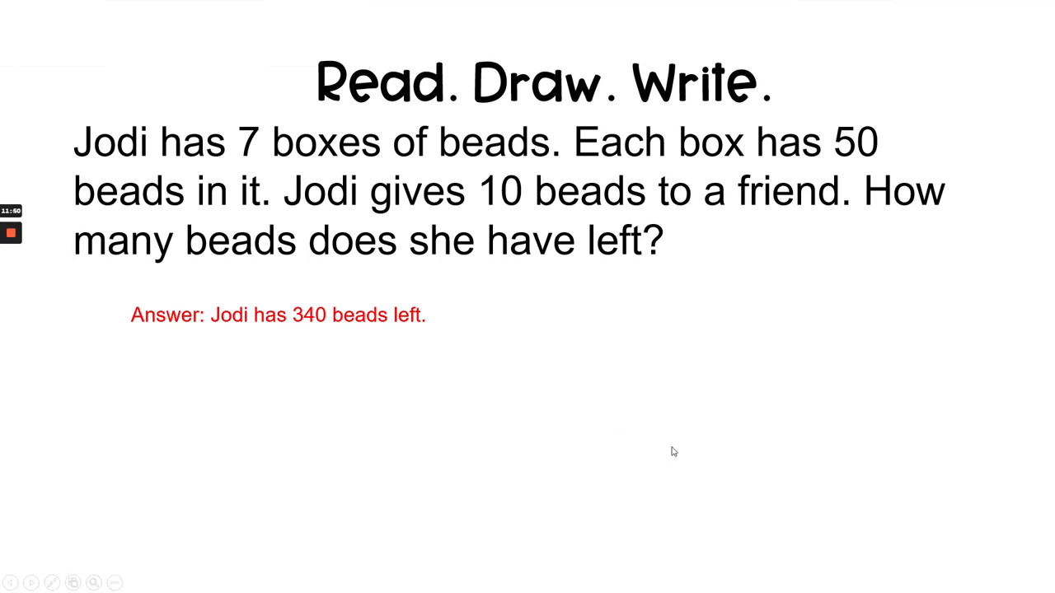